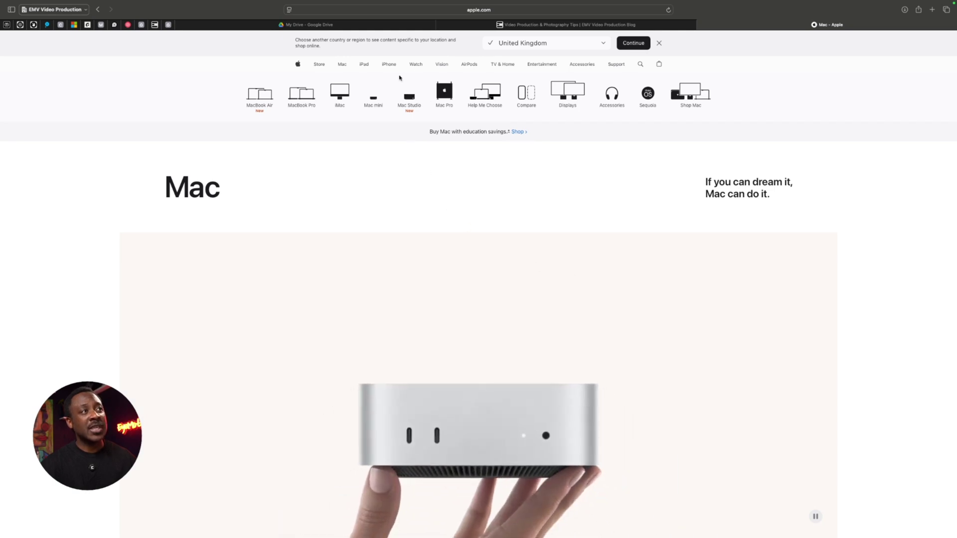
Step: Go from the Mac overview to the Mac Studio page and view its M4 Max and M3 Ultra section
left_click(409, 98)
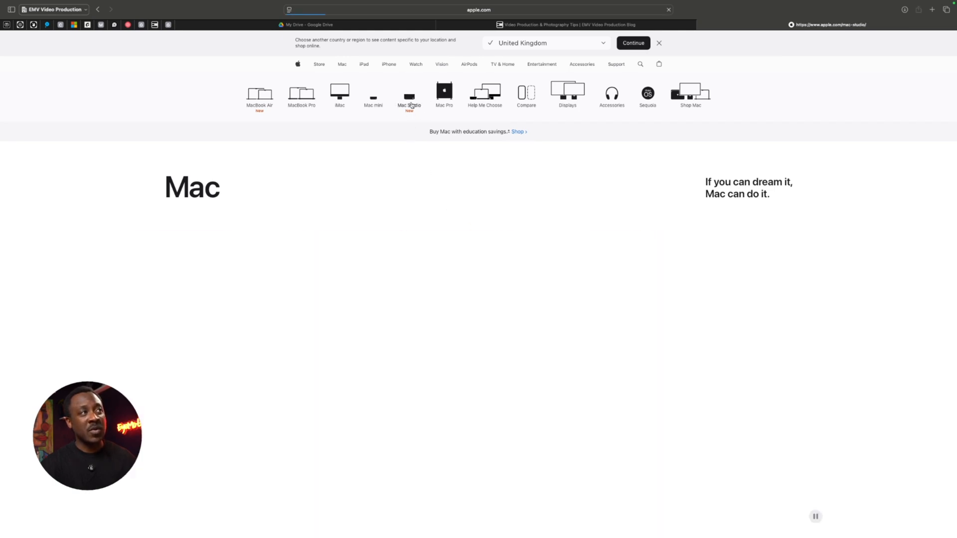
left_click(408, 92)
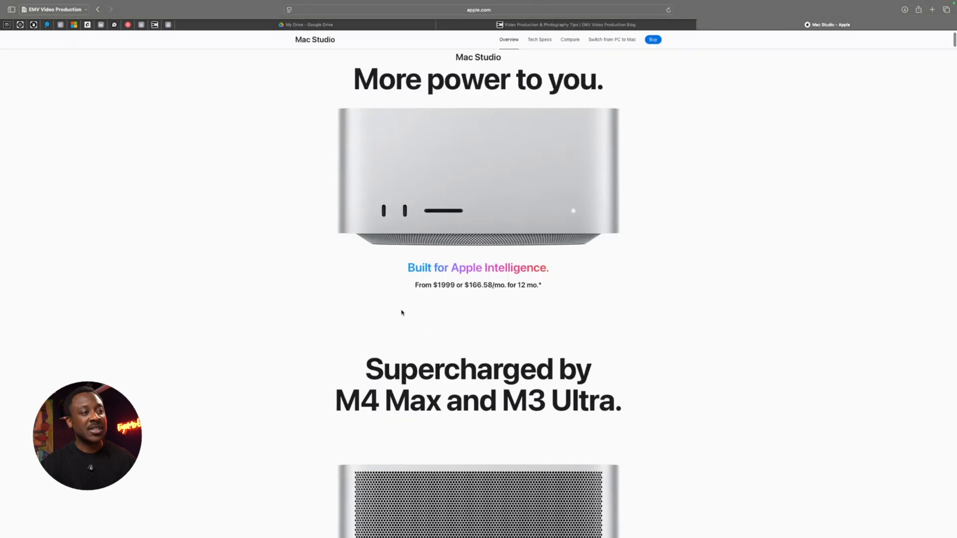
scroll("down", 3)
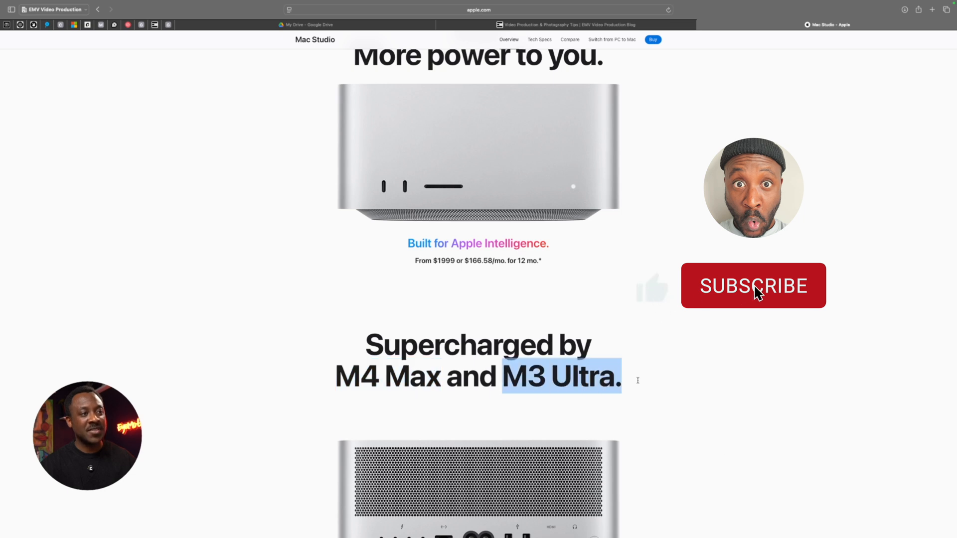
left_click(754, 287)
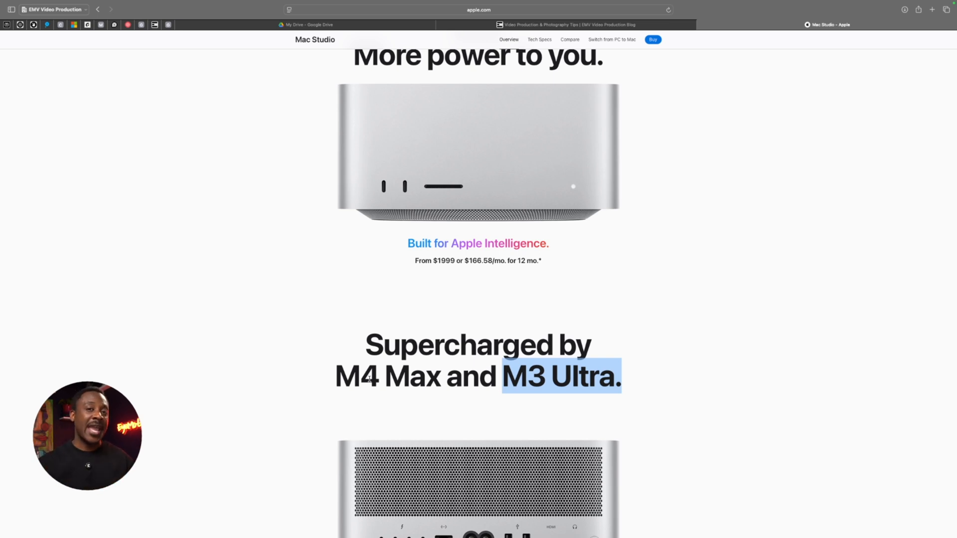
scroll("down", 3)
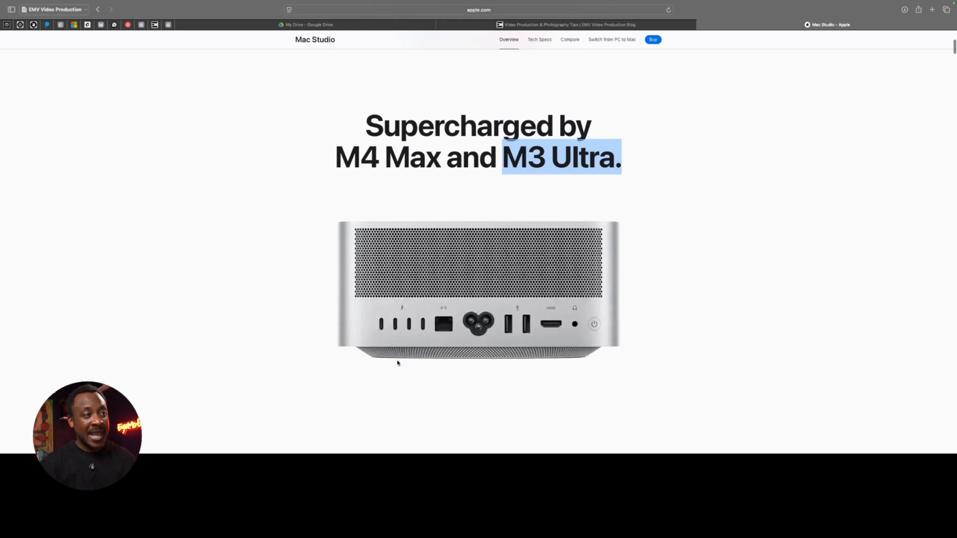
scroll("down", 3)
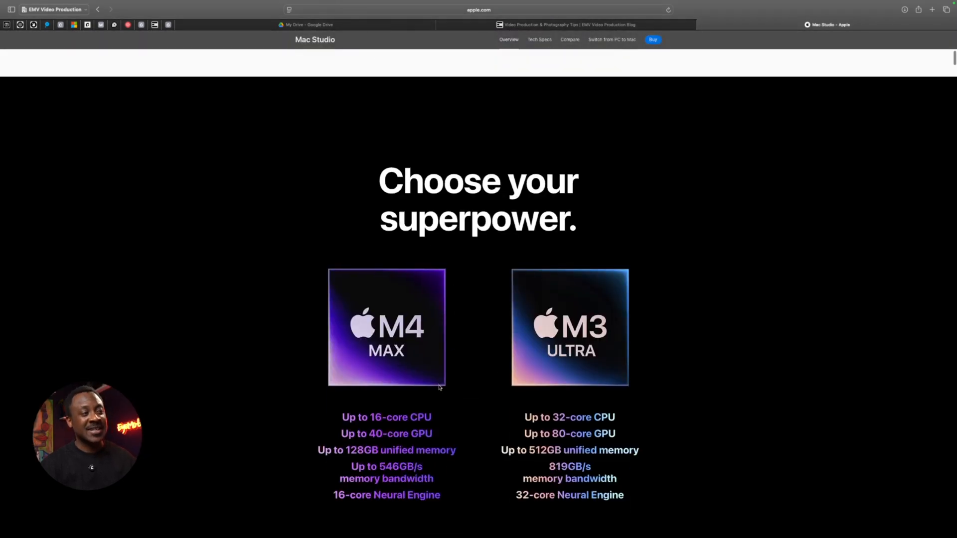
scroll("down", 3)
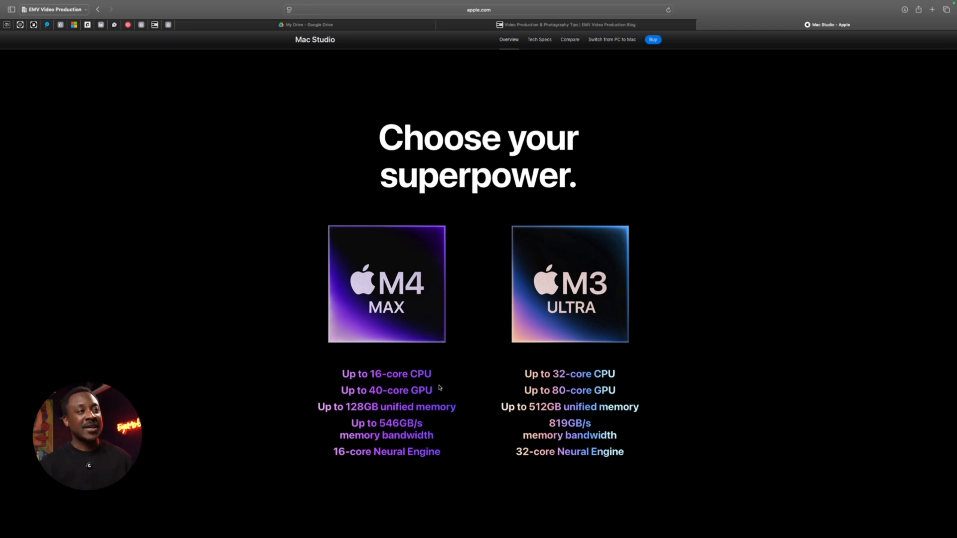
left_click_drag(340, 373, 434, 440)
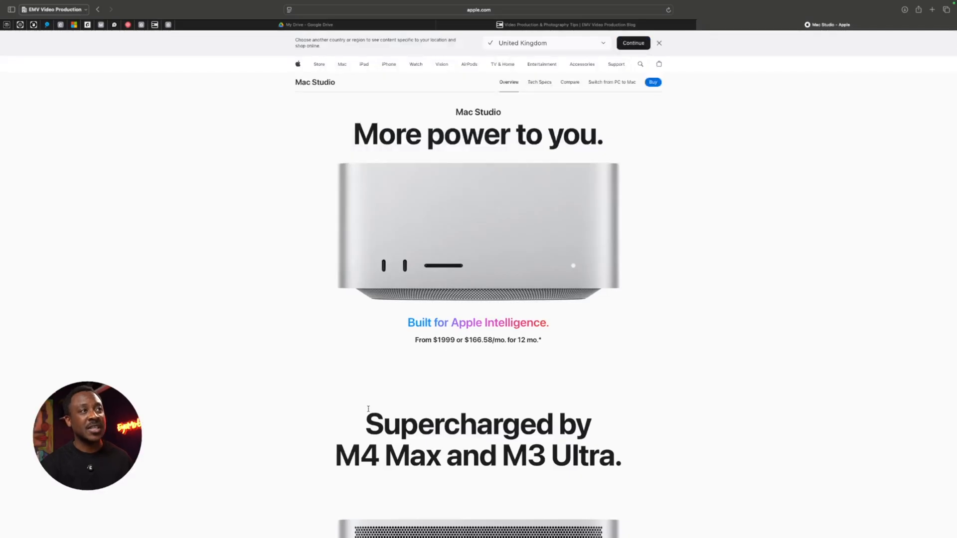
Step: Reach the Compare Mac models page from the Mac Studio bar and scroll to the model pickers
left_click(569, 81)
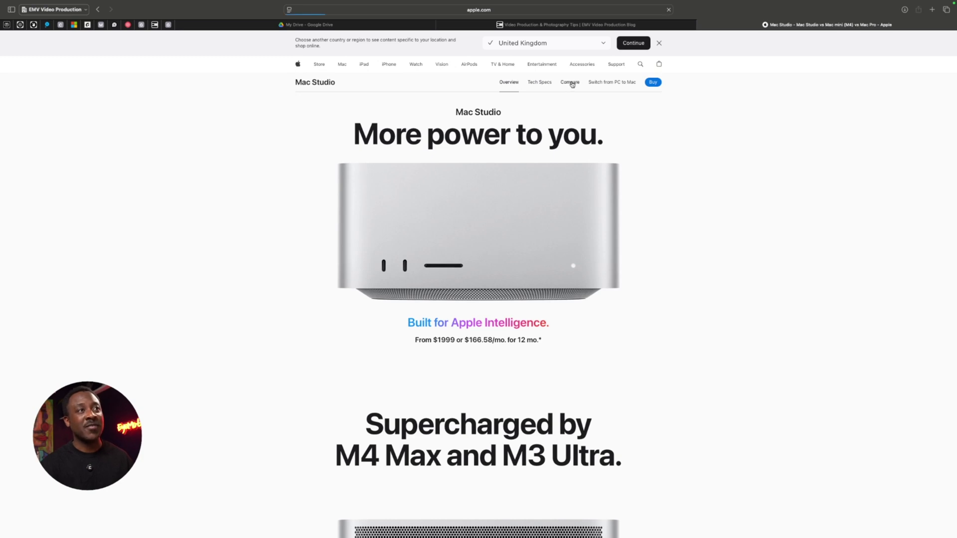
left_click(569, 82)
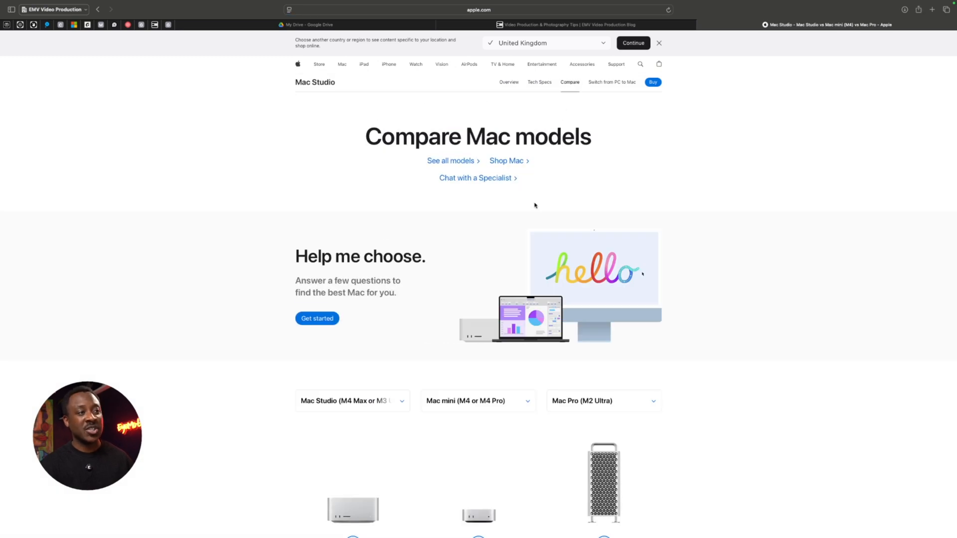
scroll("down", 3)
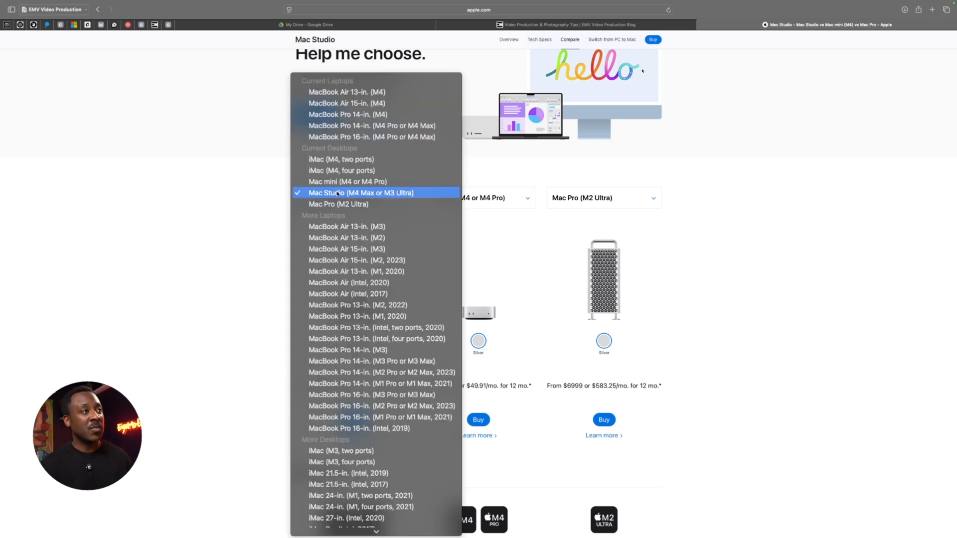
Step: Keep Mac Studio first and set the third model to MacBook Pro 14-in. (M1 Pro or M1 Max, 2021)
left_click(361, 193)
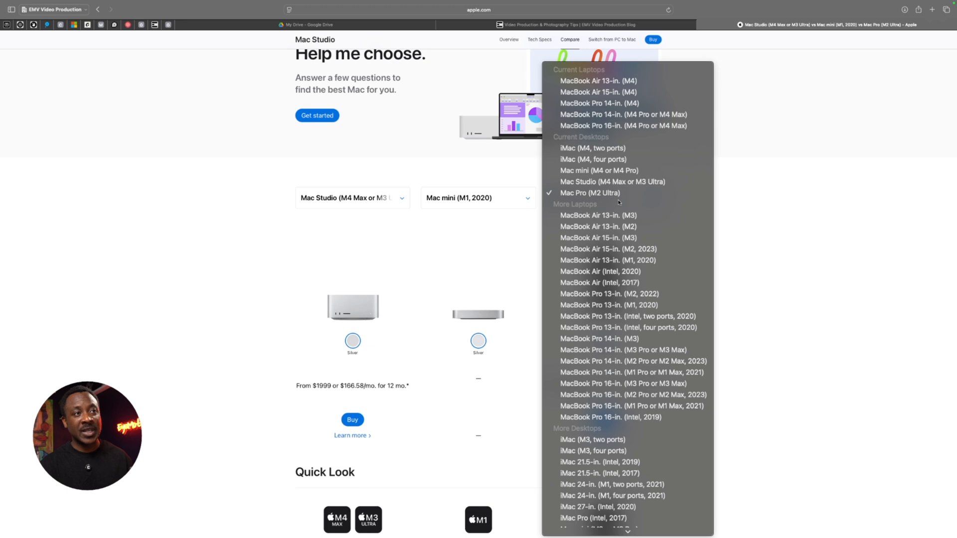
mouse_move(618, 350)
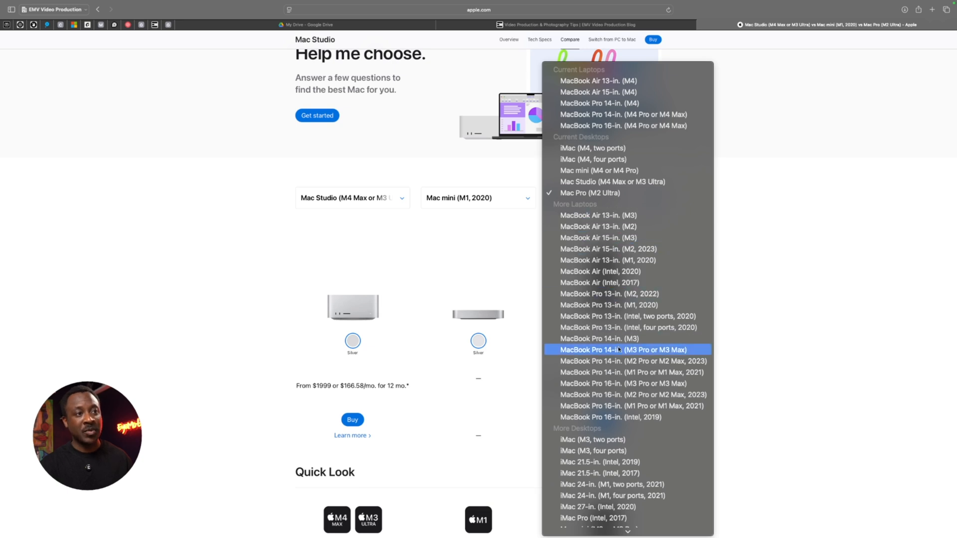
mouse_move(642, 377)
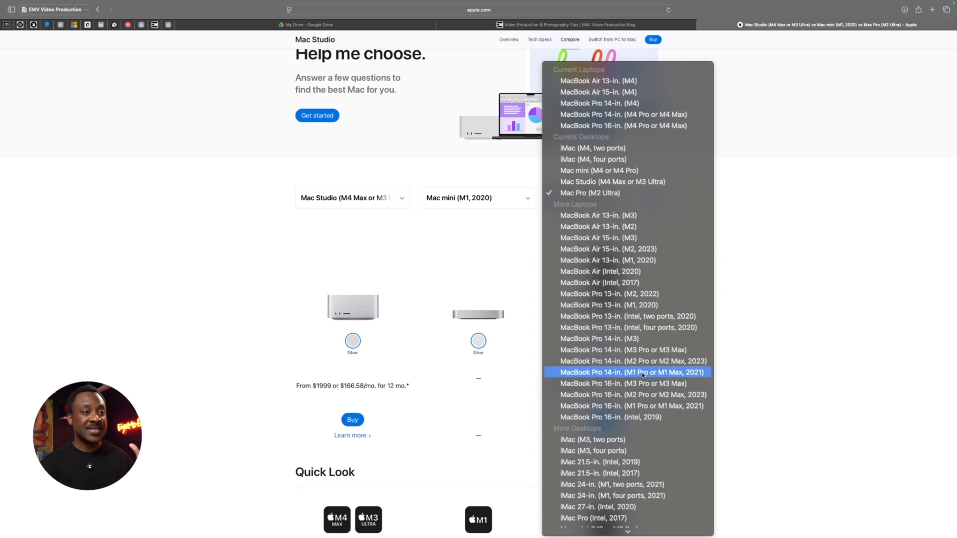
left_click(632, 373)
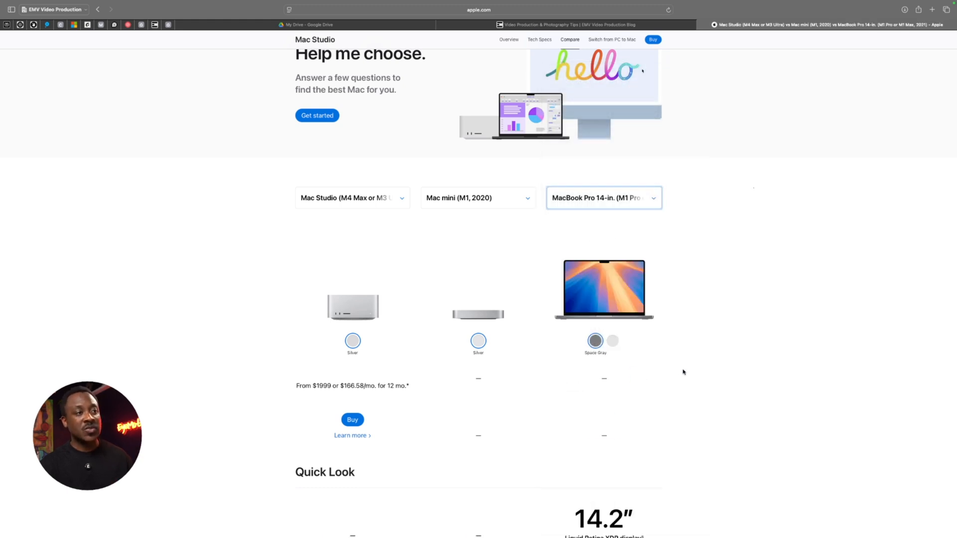
scroll("down", 3)
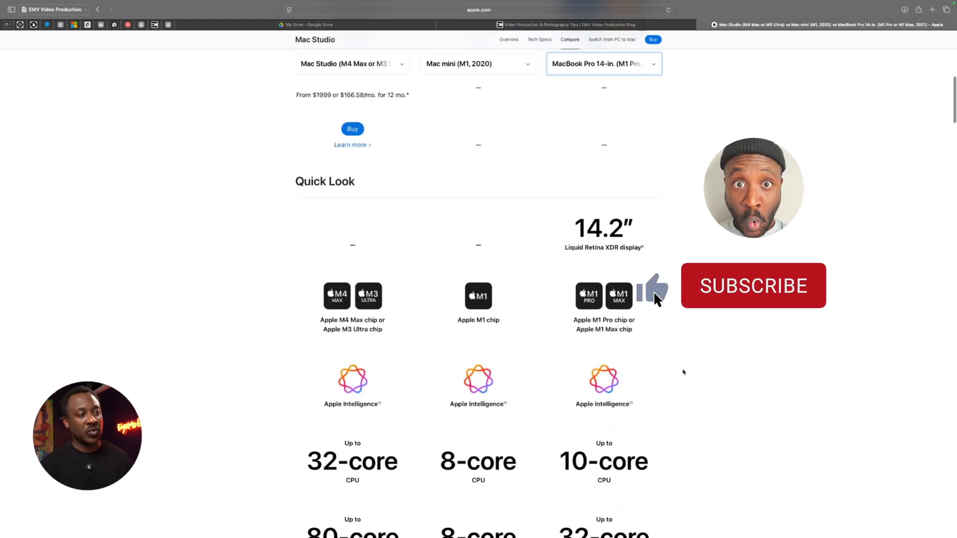
scroll("down", 3)
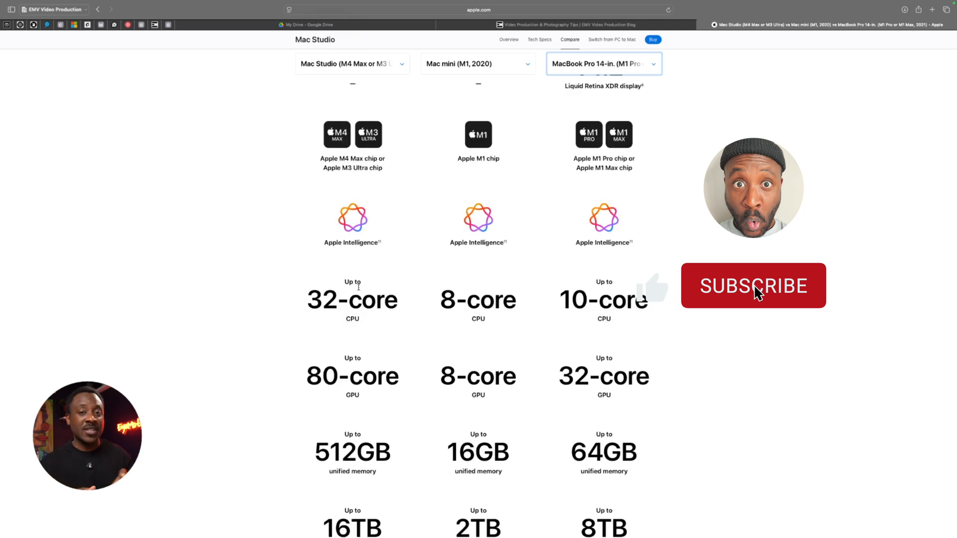
left_click(756, 287)
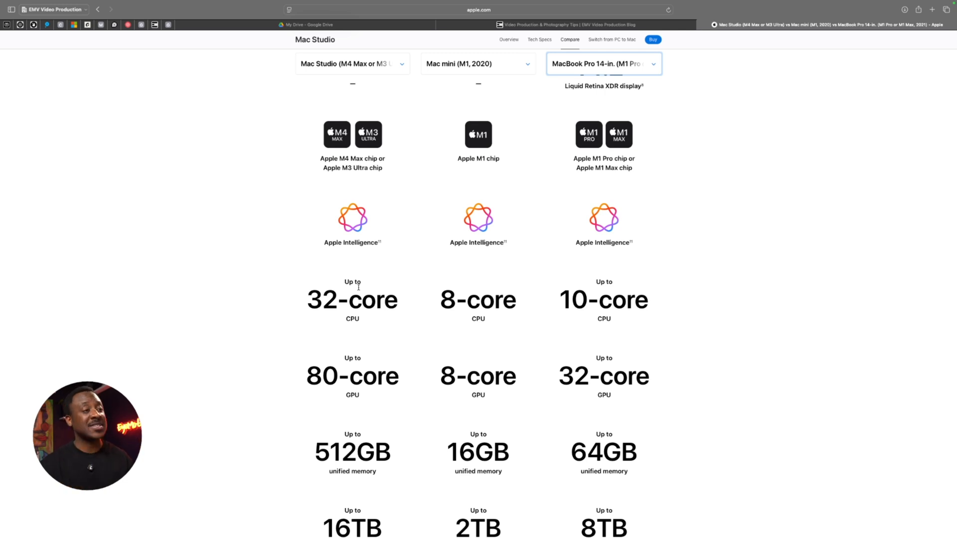
scroll("down", 3)
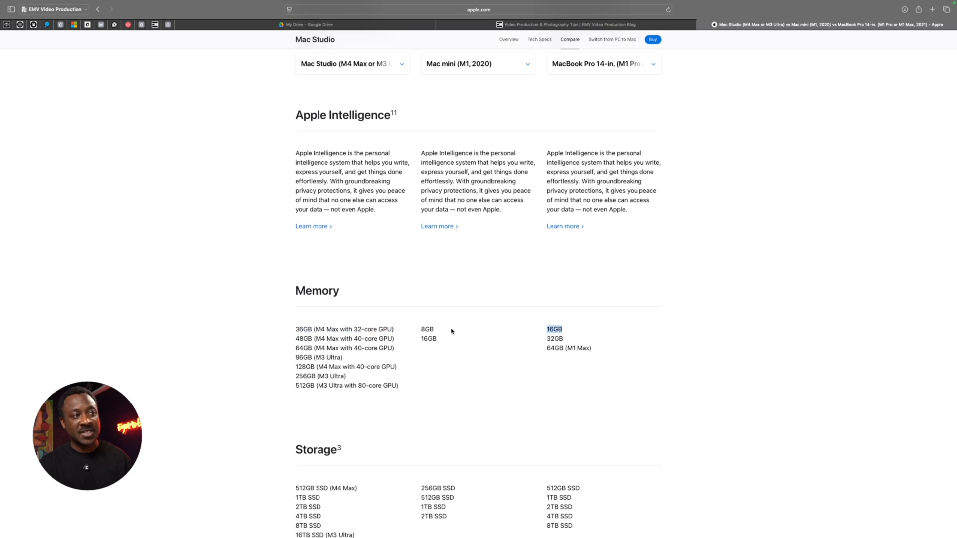
scroll("down", 3)
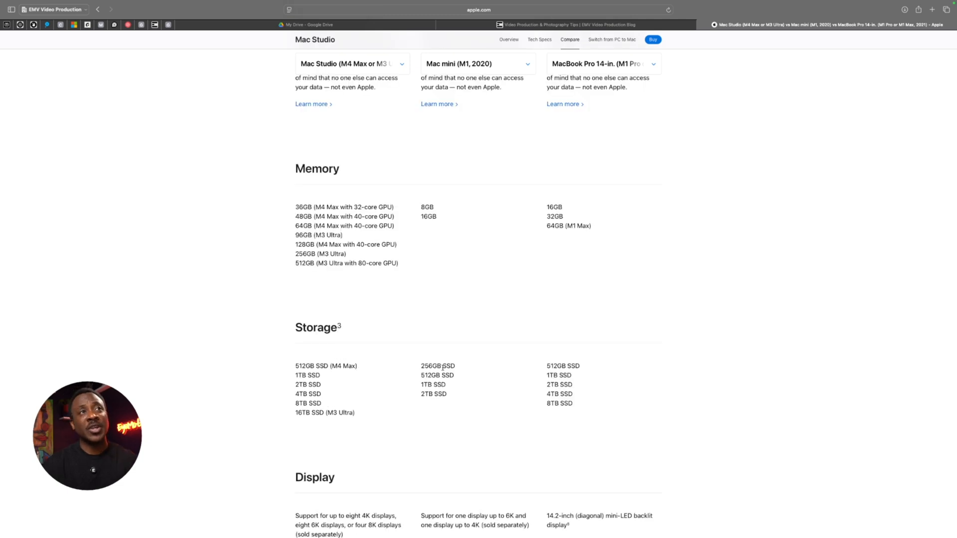